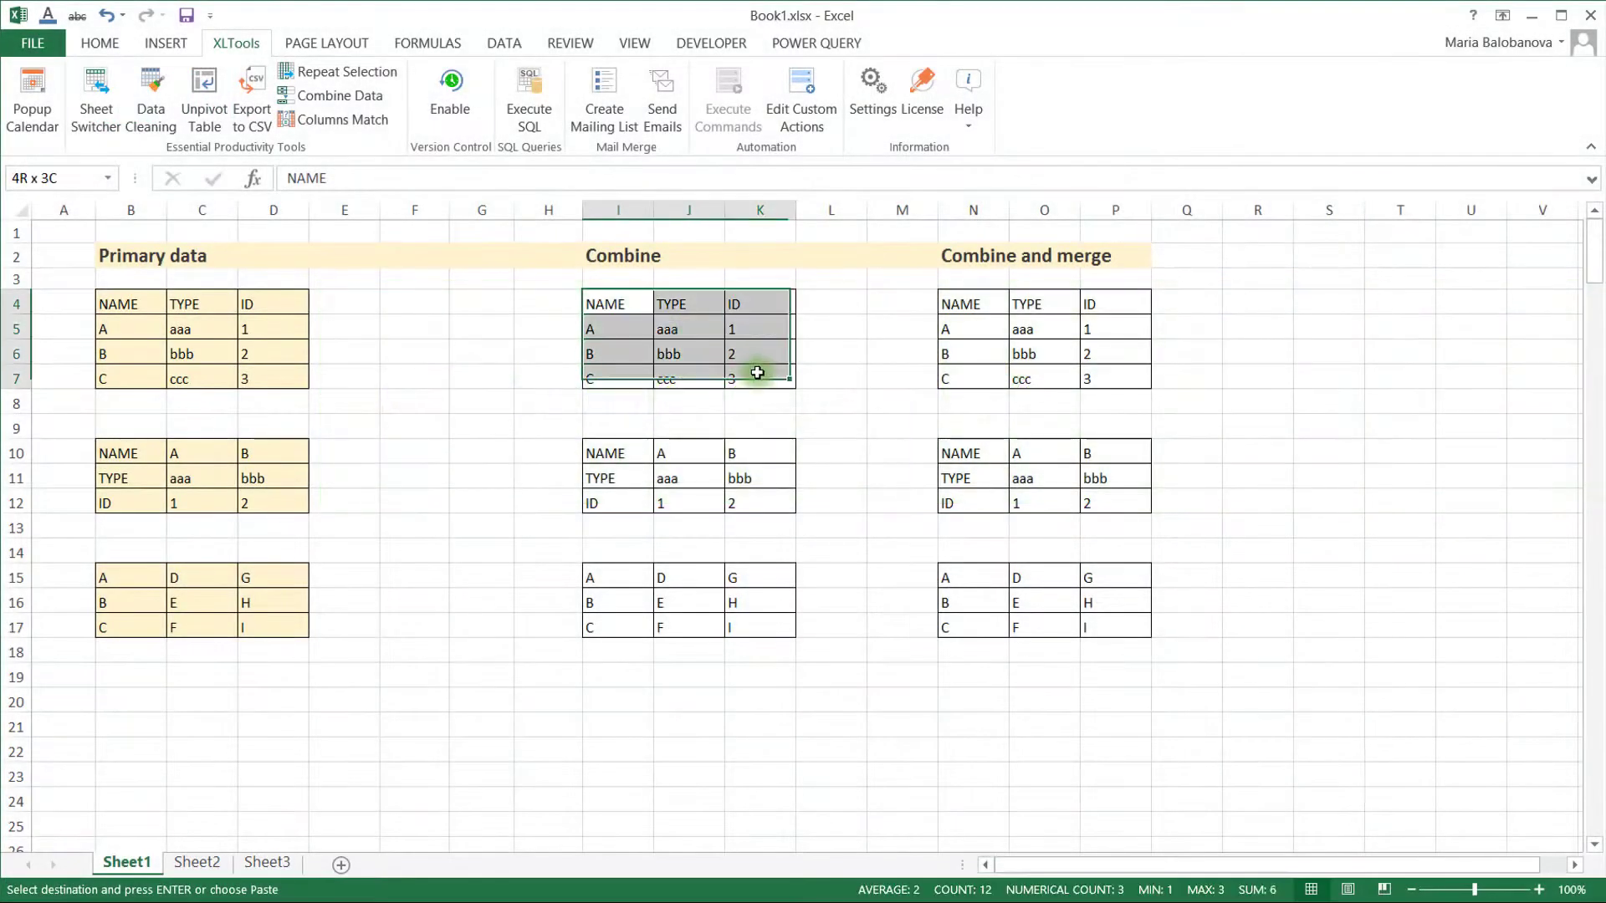
- Combine the I4:K7 table by rows with a '-' separator, giving NAME-TYPE-ID, A-aaa-1
left_click(338, 96)
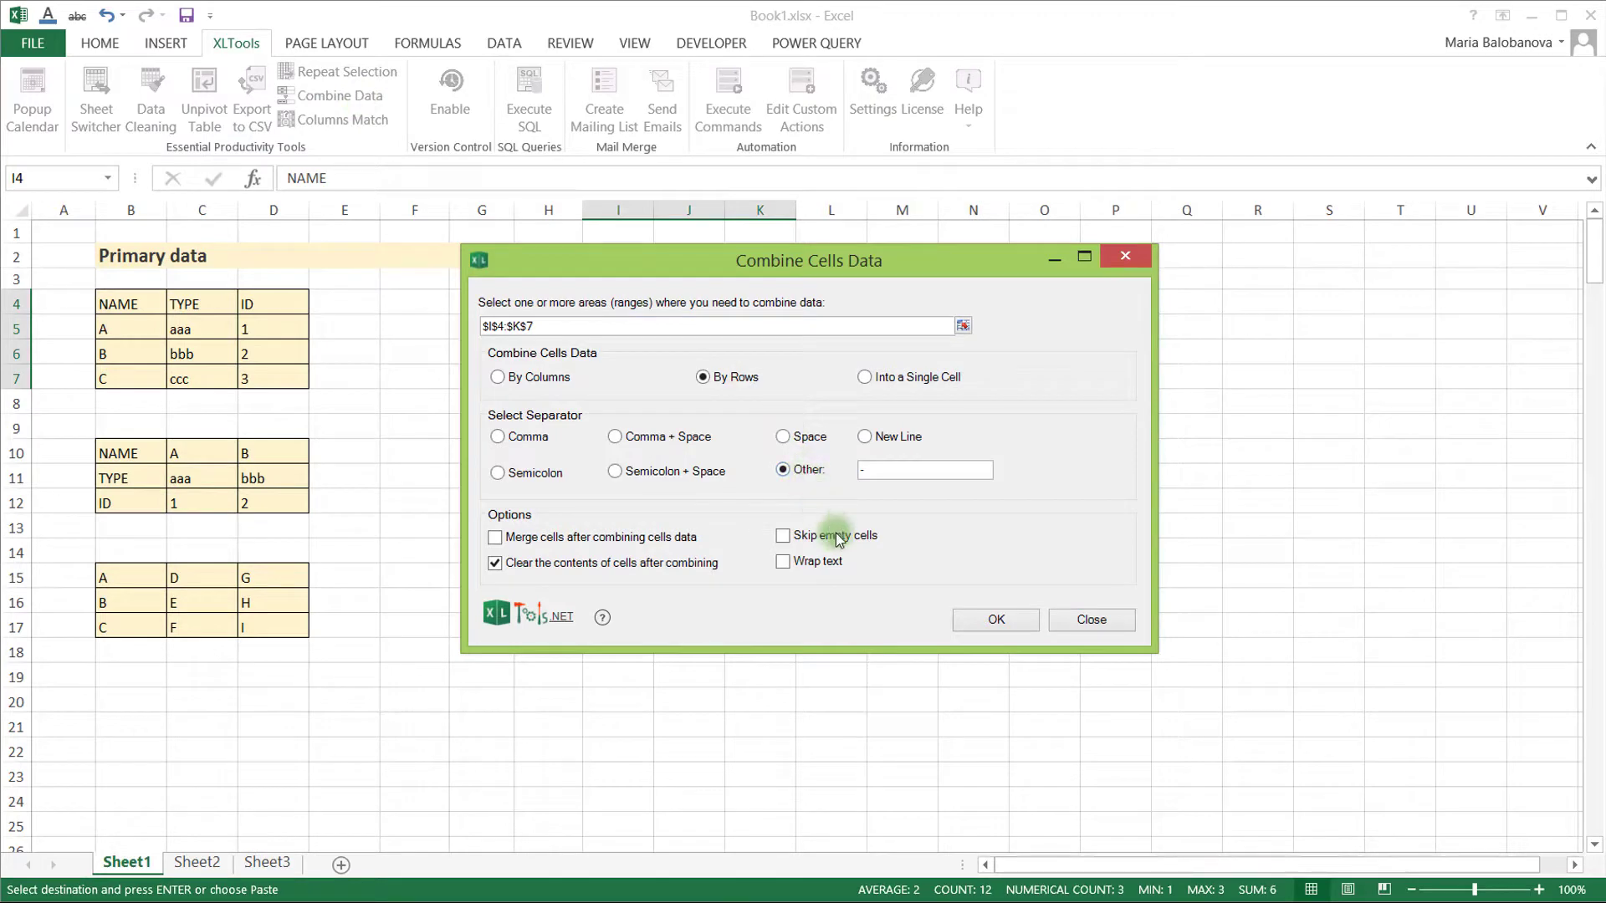
left_click(993, 619)
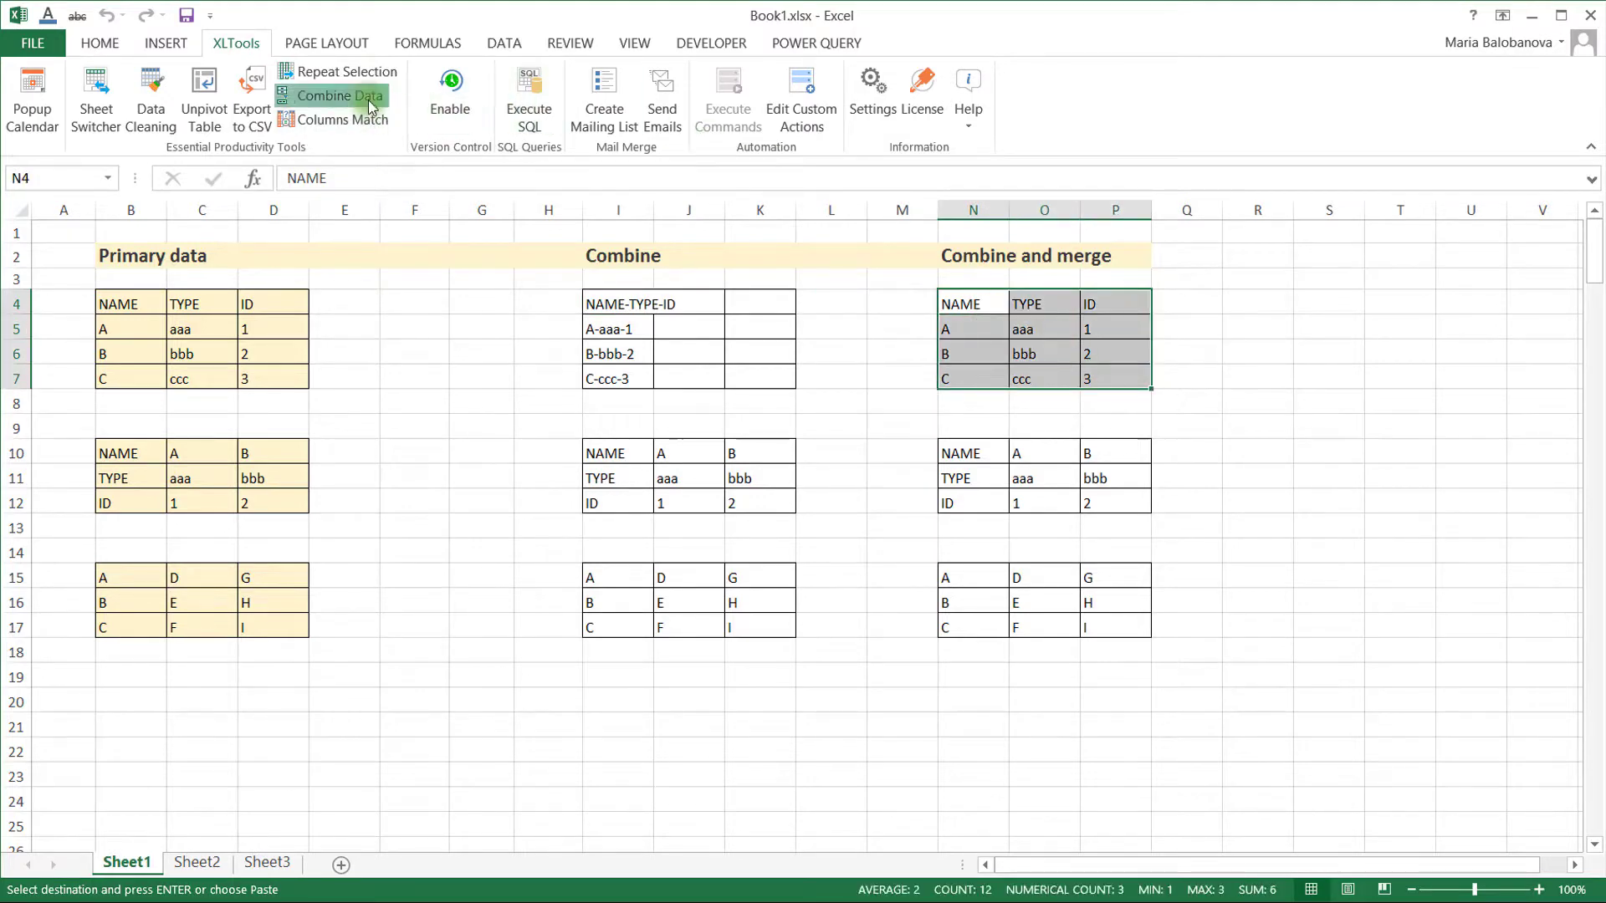
- Combine N4:P7 by rows with '-' and merge cells, then select the merged NAME-TYPE-ID cell
left_click(339, 95)
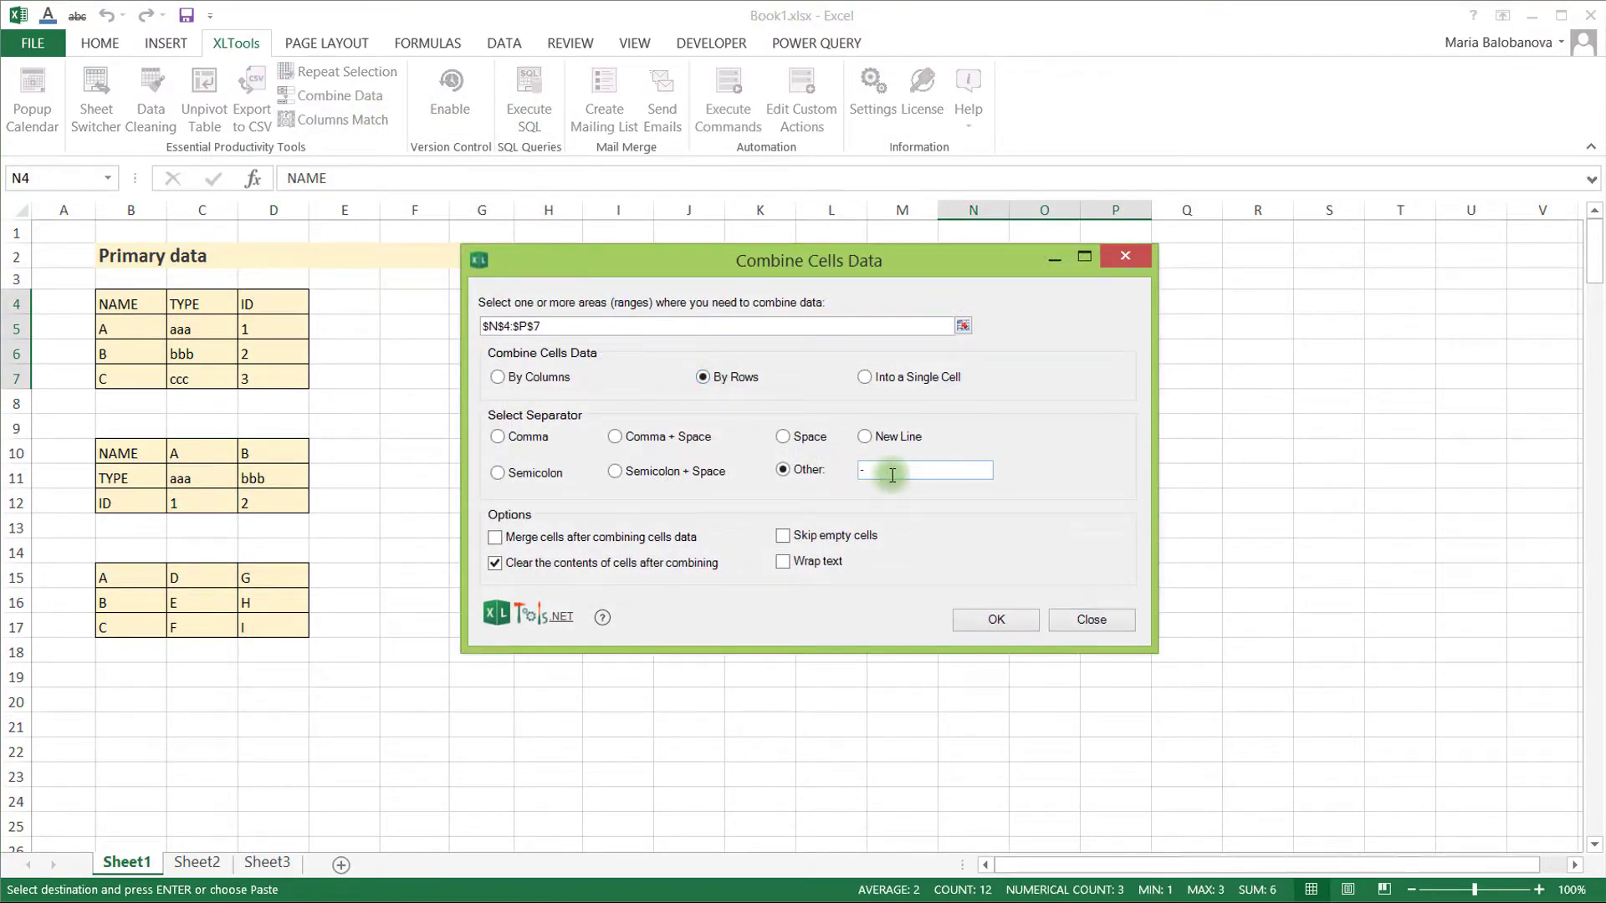
left_click(495, 537)
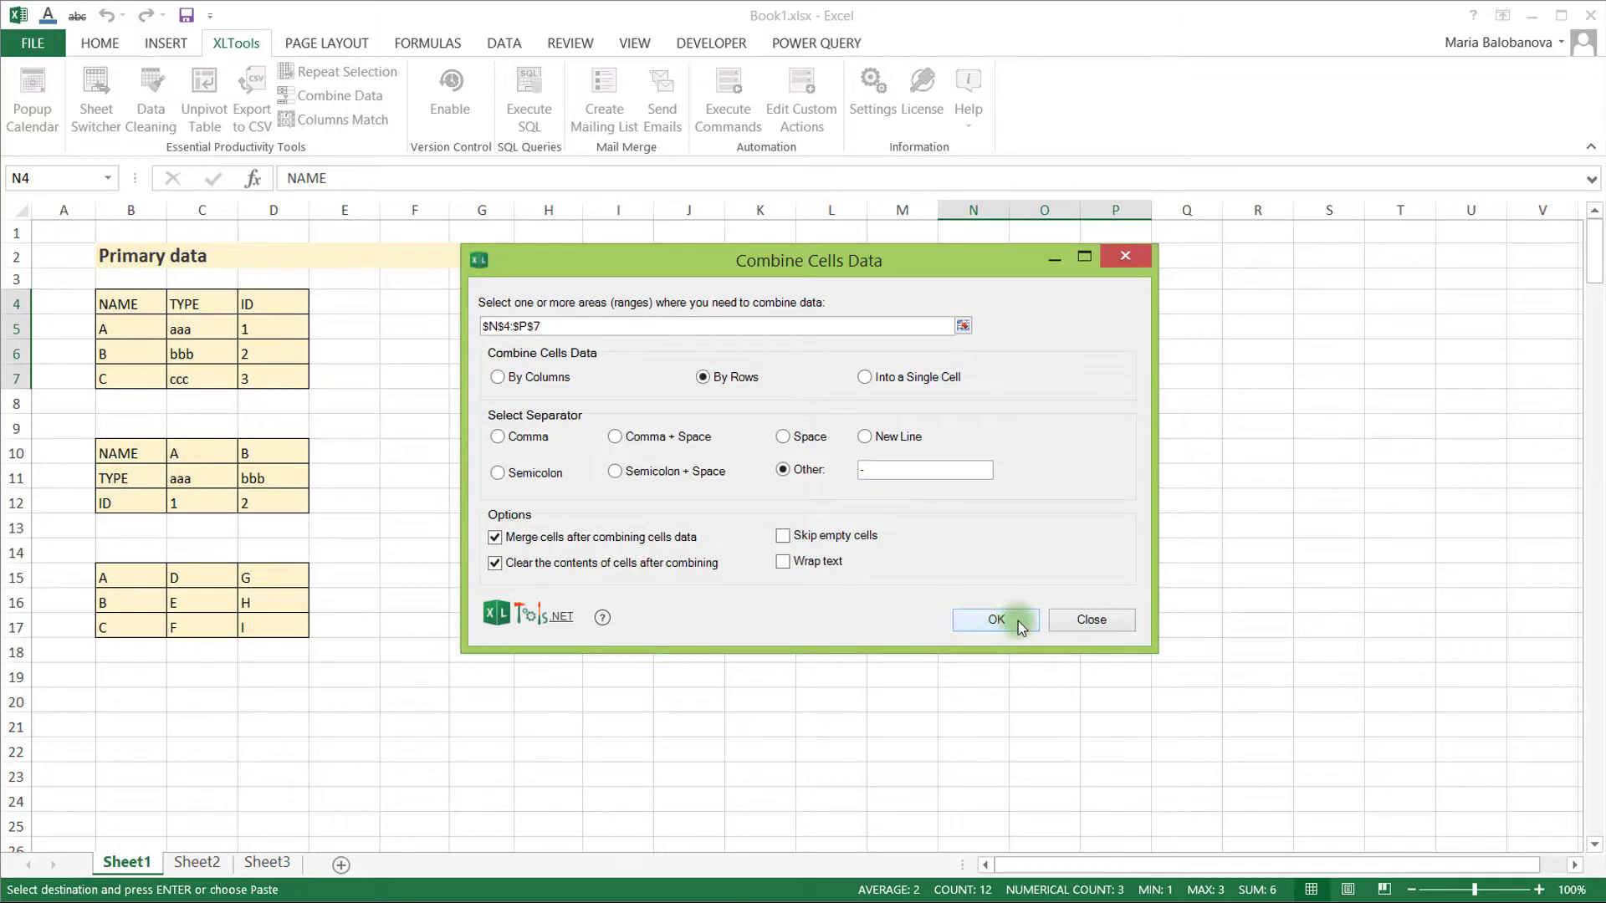
left_click(994, 620)
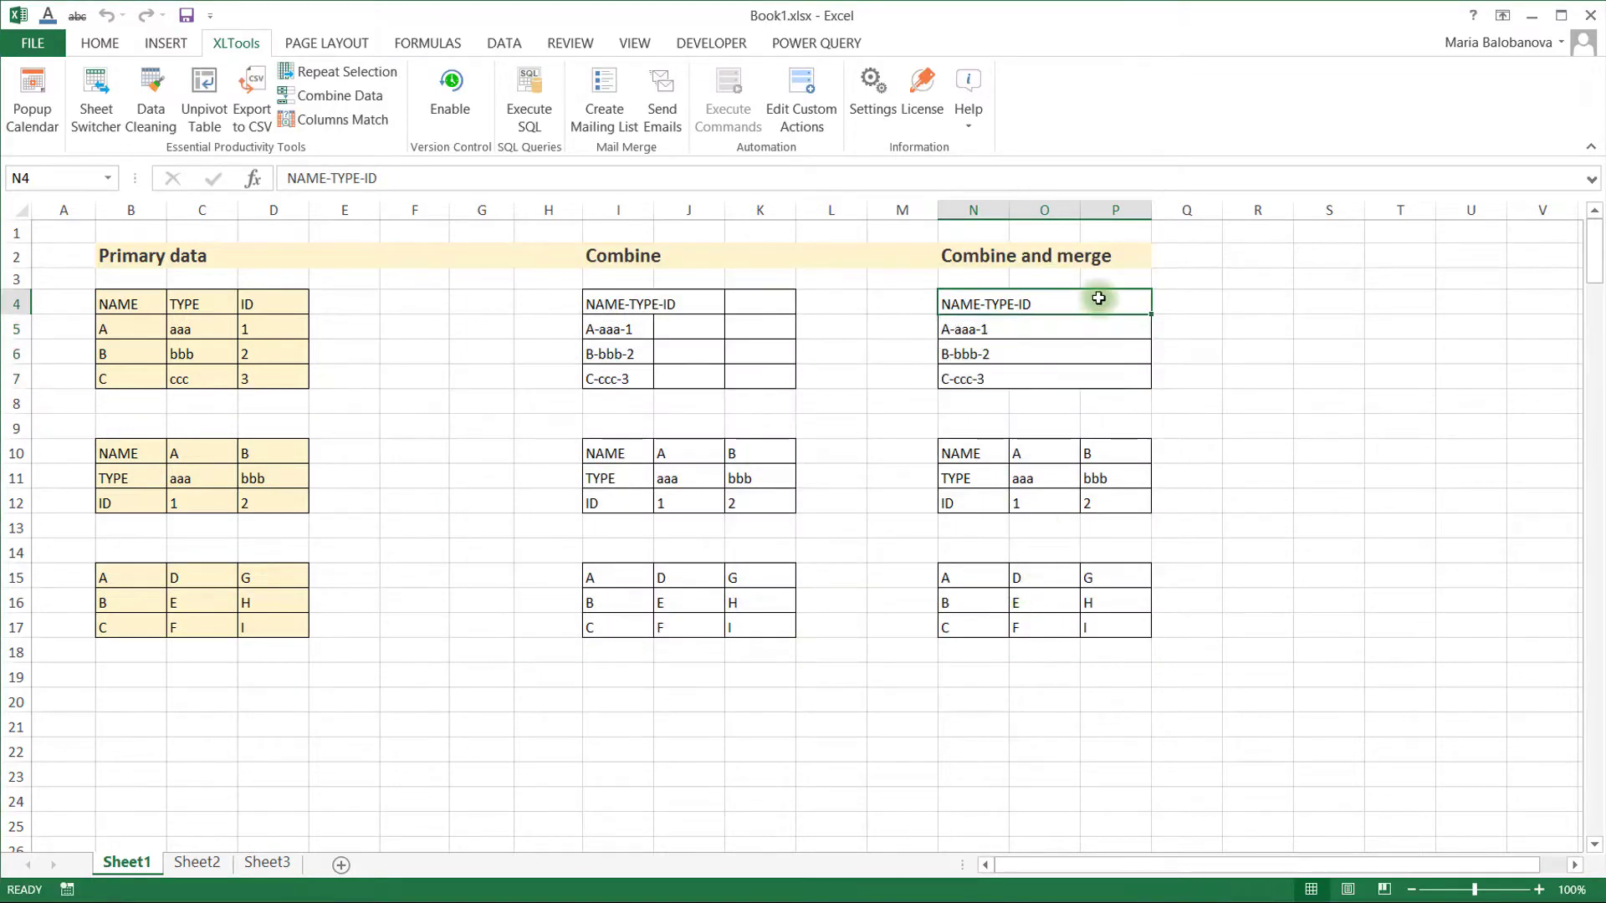
left_click(342, 96)
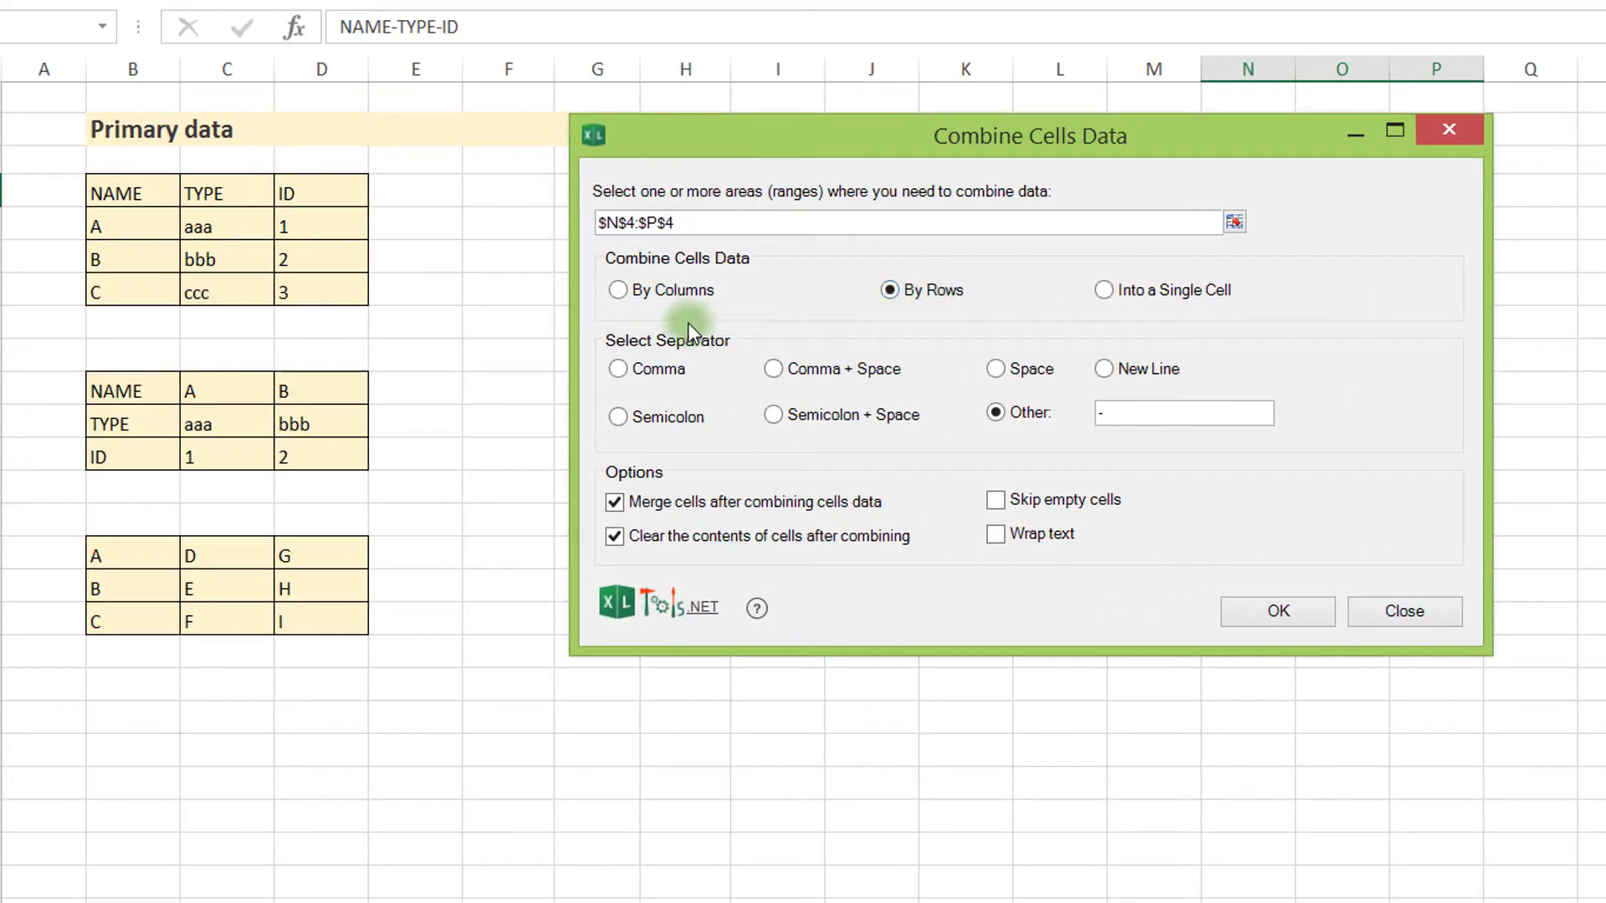
- Switch the combine mode to Into a Single Cell and clear the '-' Other separator
left_click(618, 290)
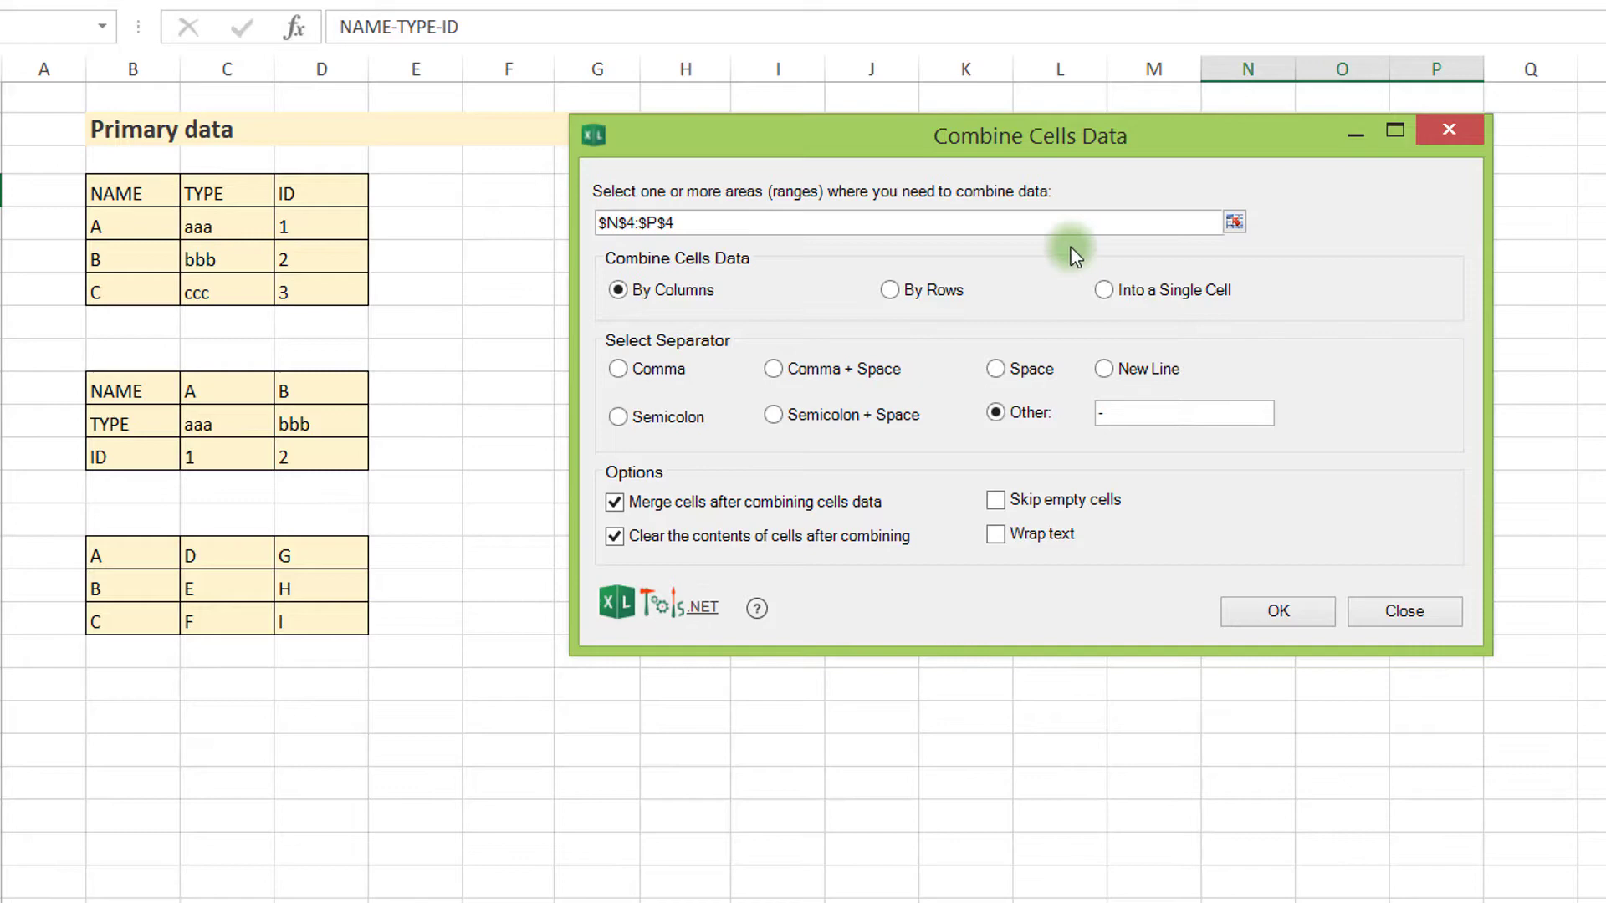
left_click(1104, 290)
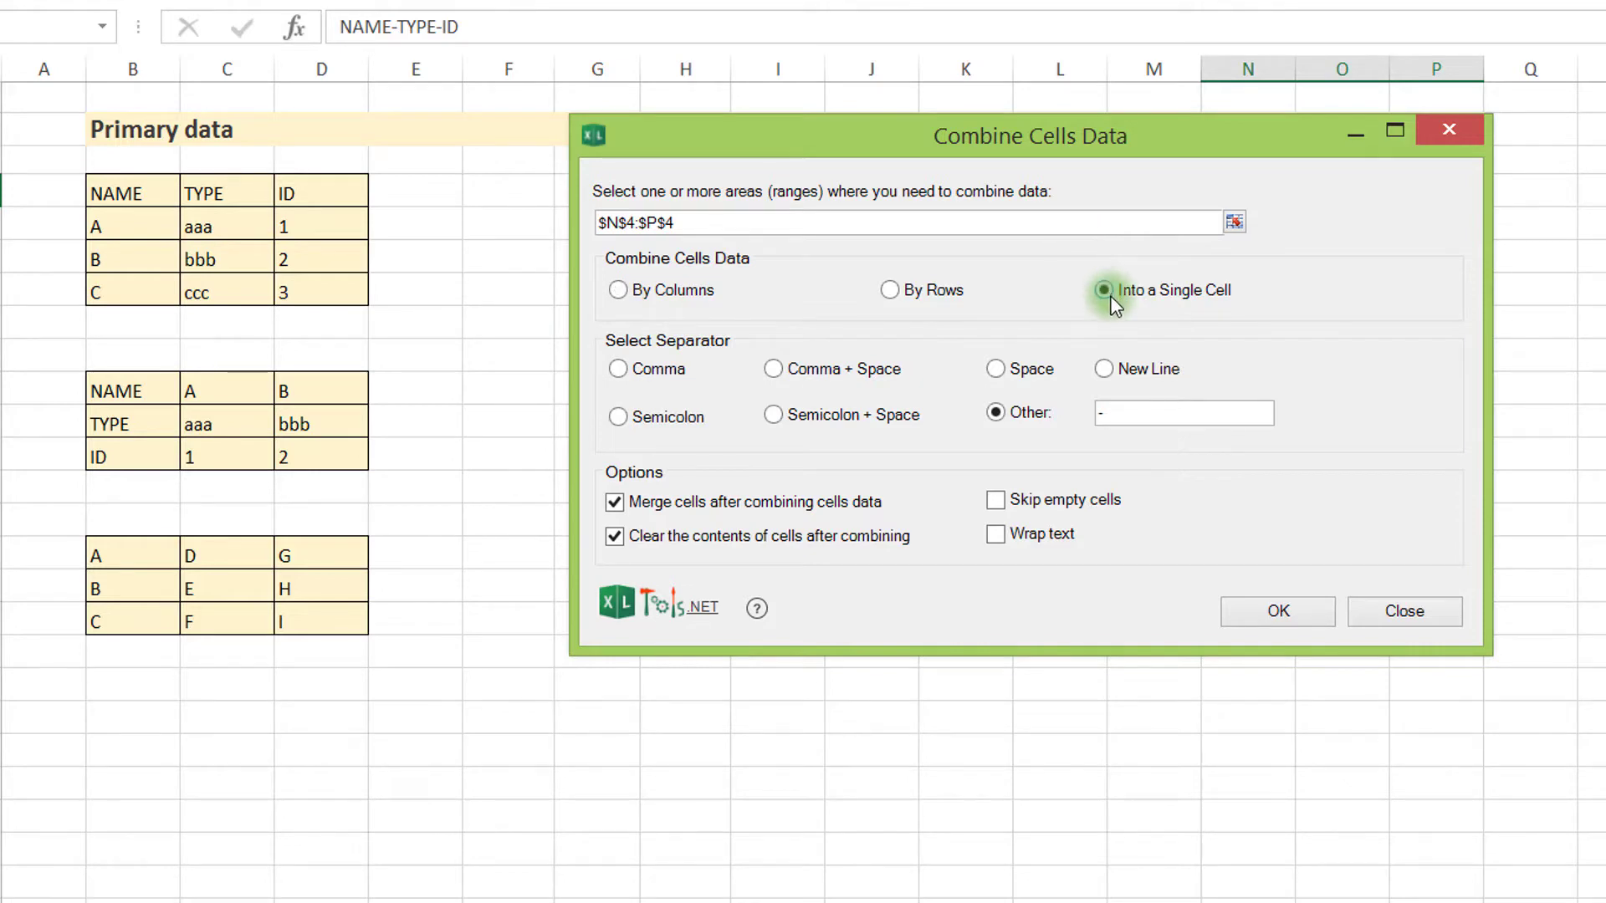
left_click(1183, 412)
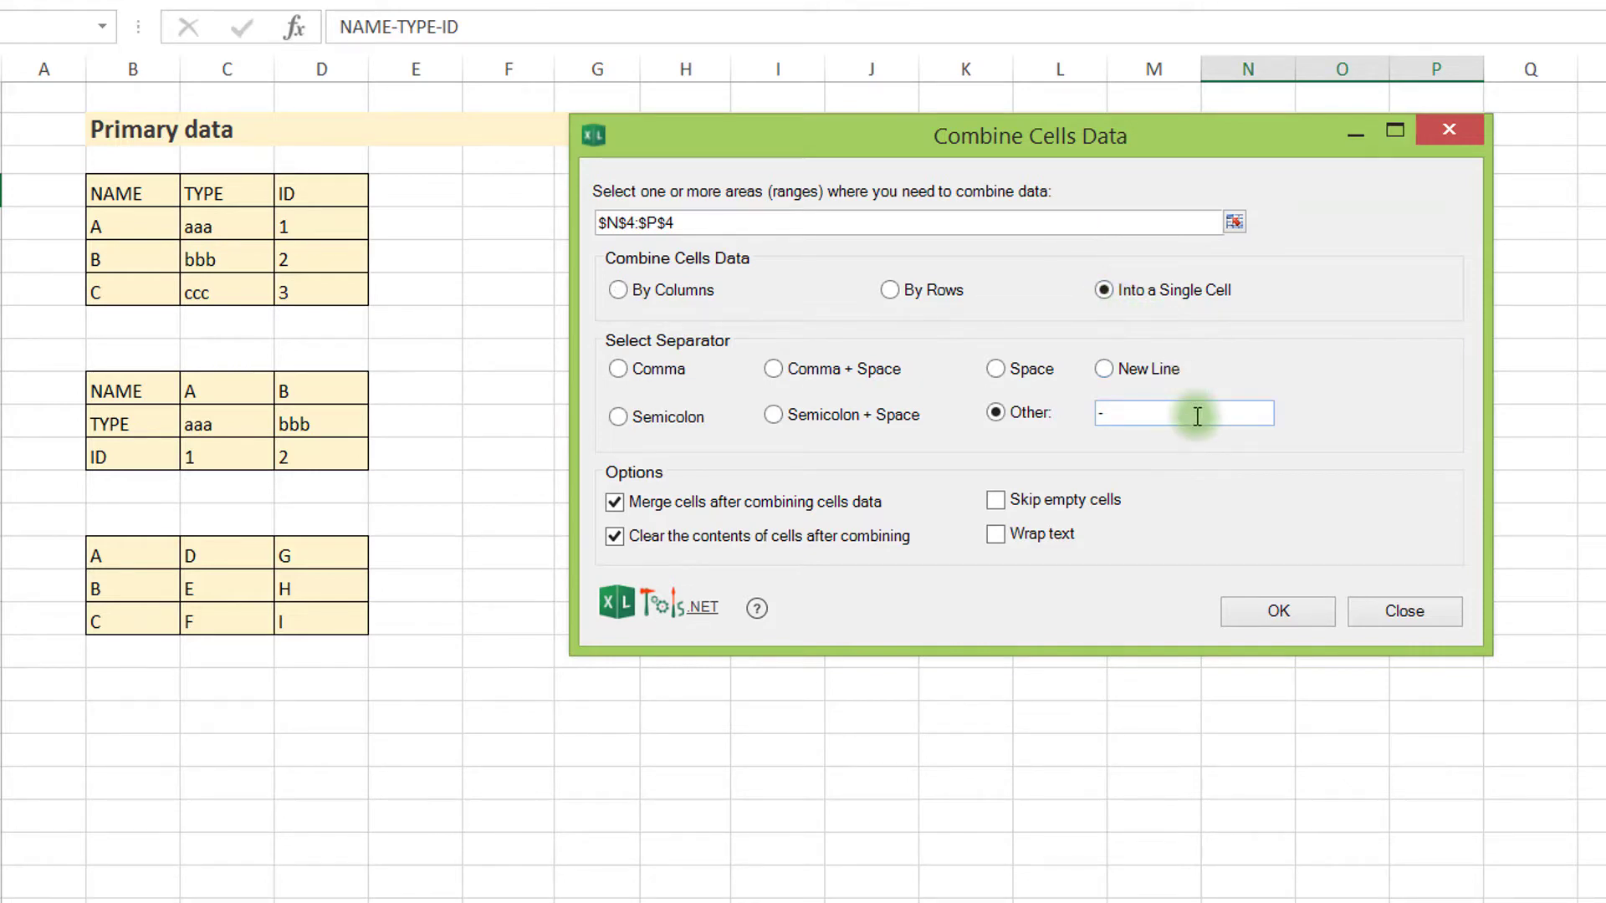
left_click(1183, 412)
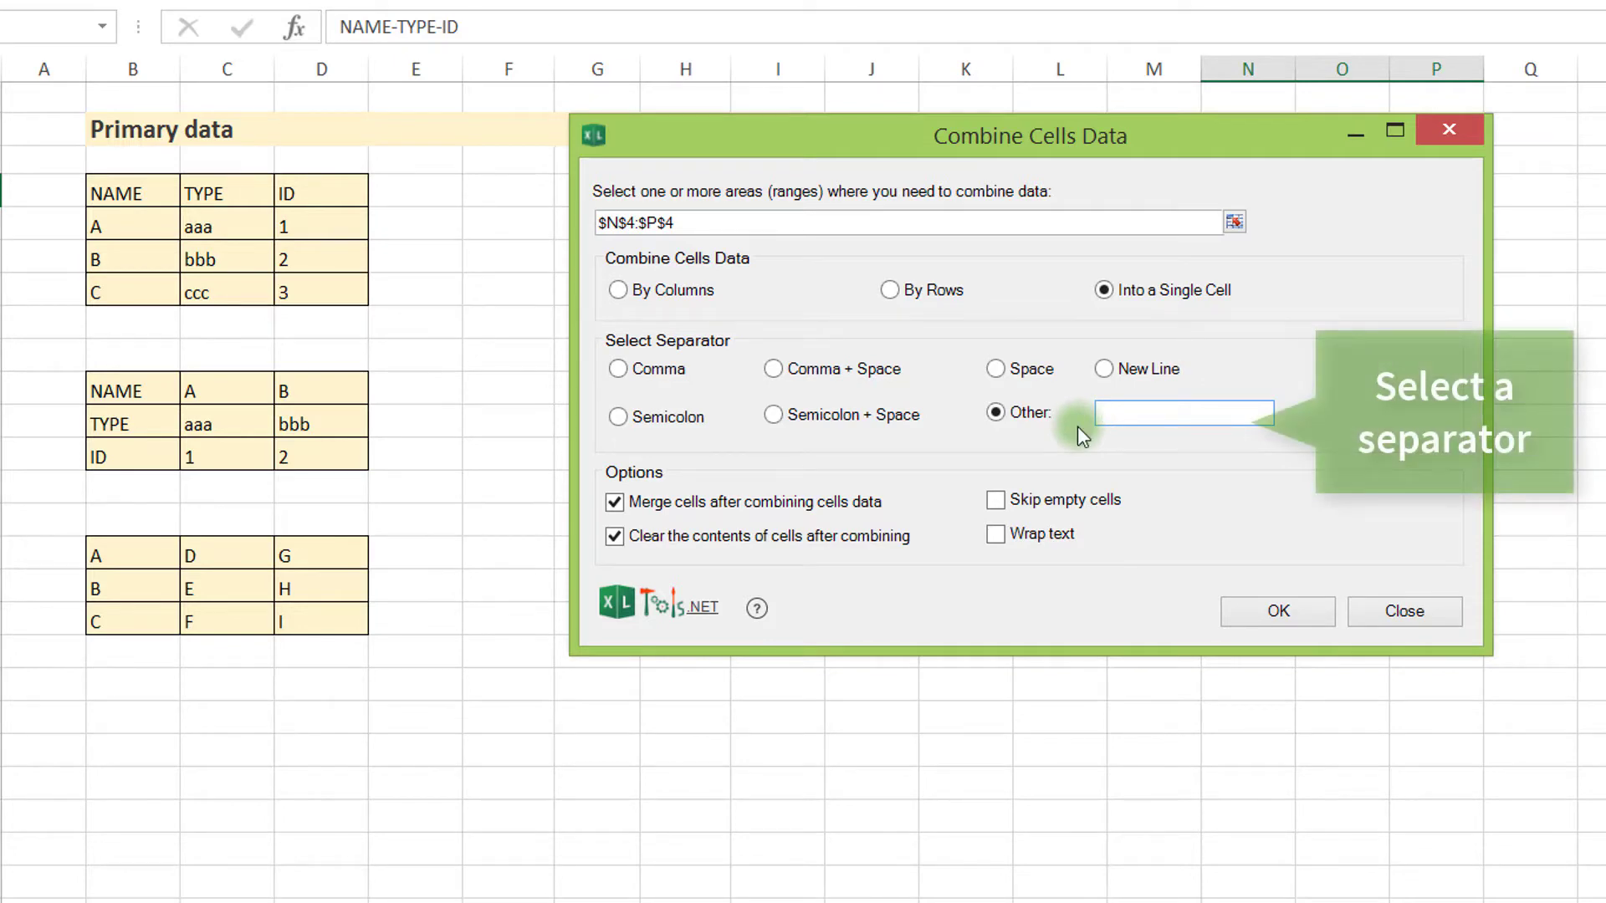
left_click(1182, 411)
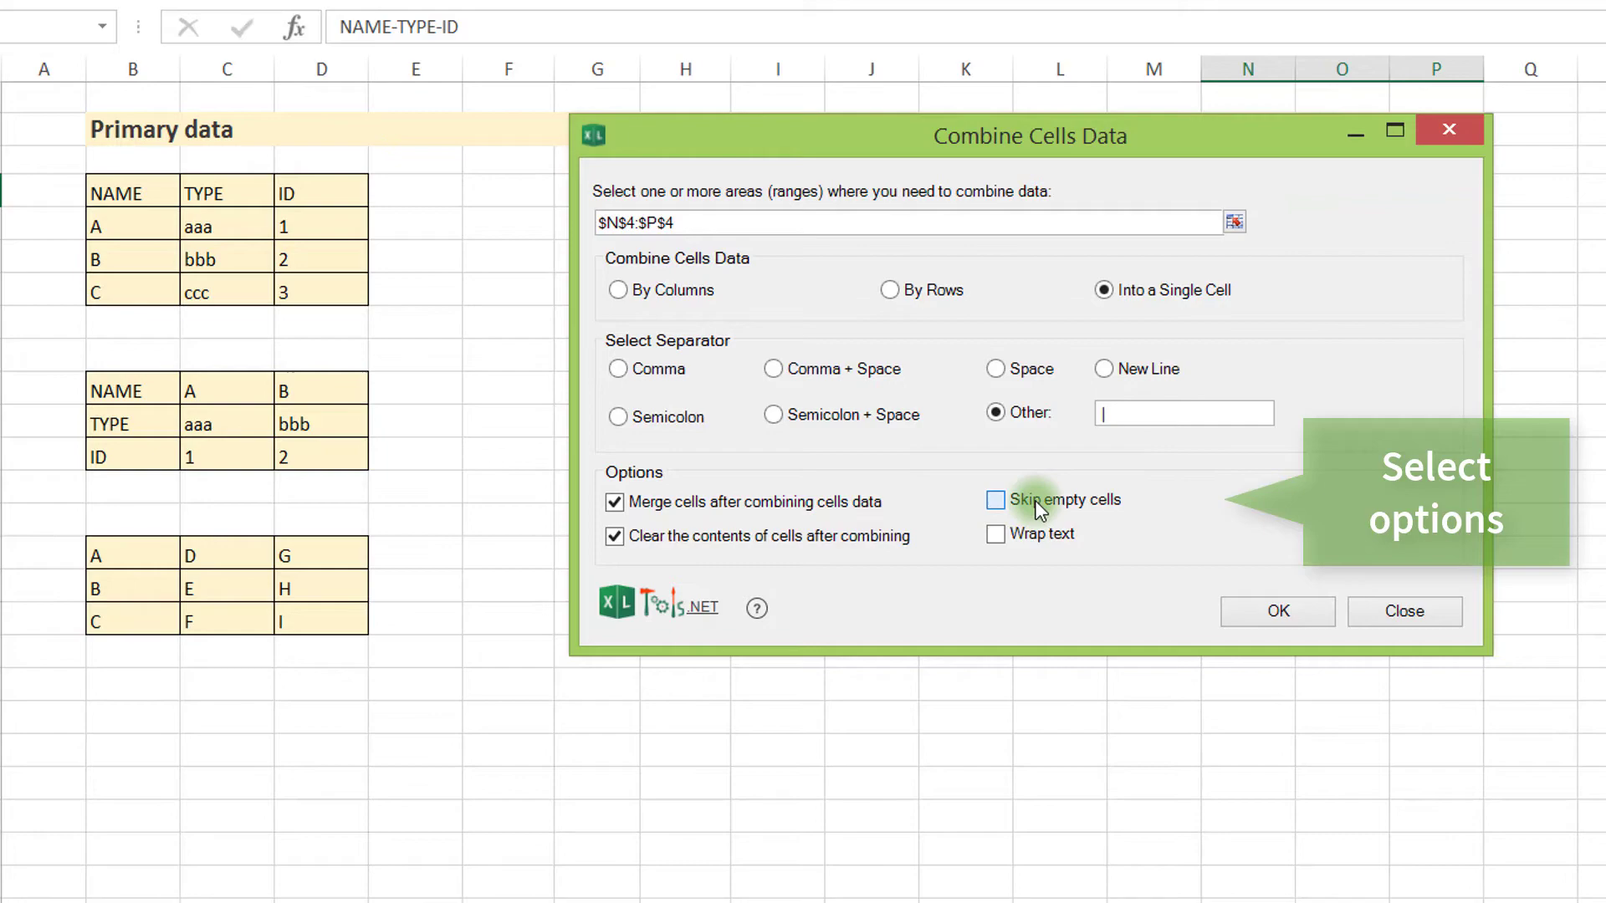
- Enable Skip empty cells and Wrap text in the Combine Cells Data dialog
left_click(994, 500)
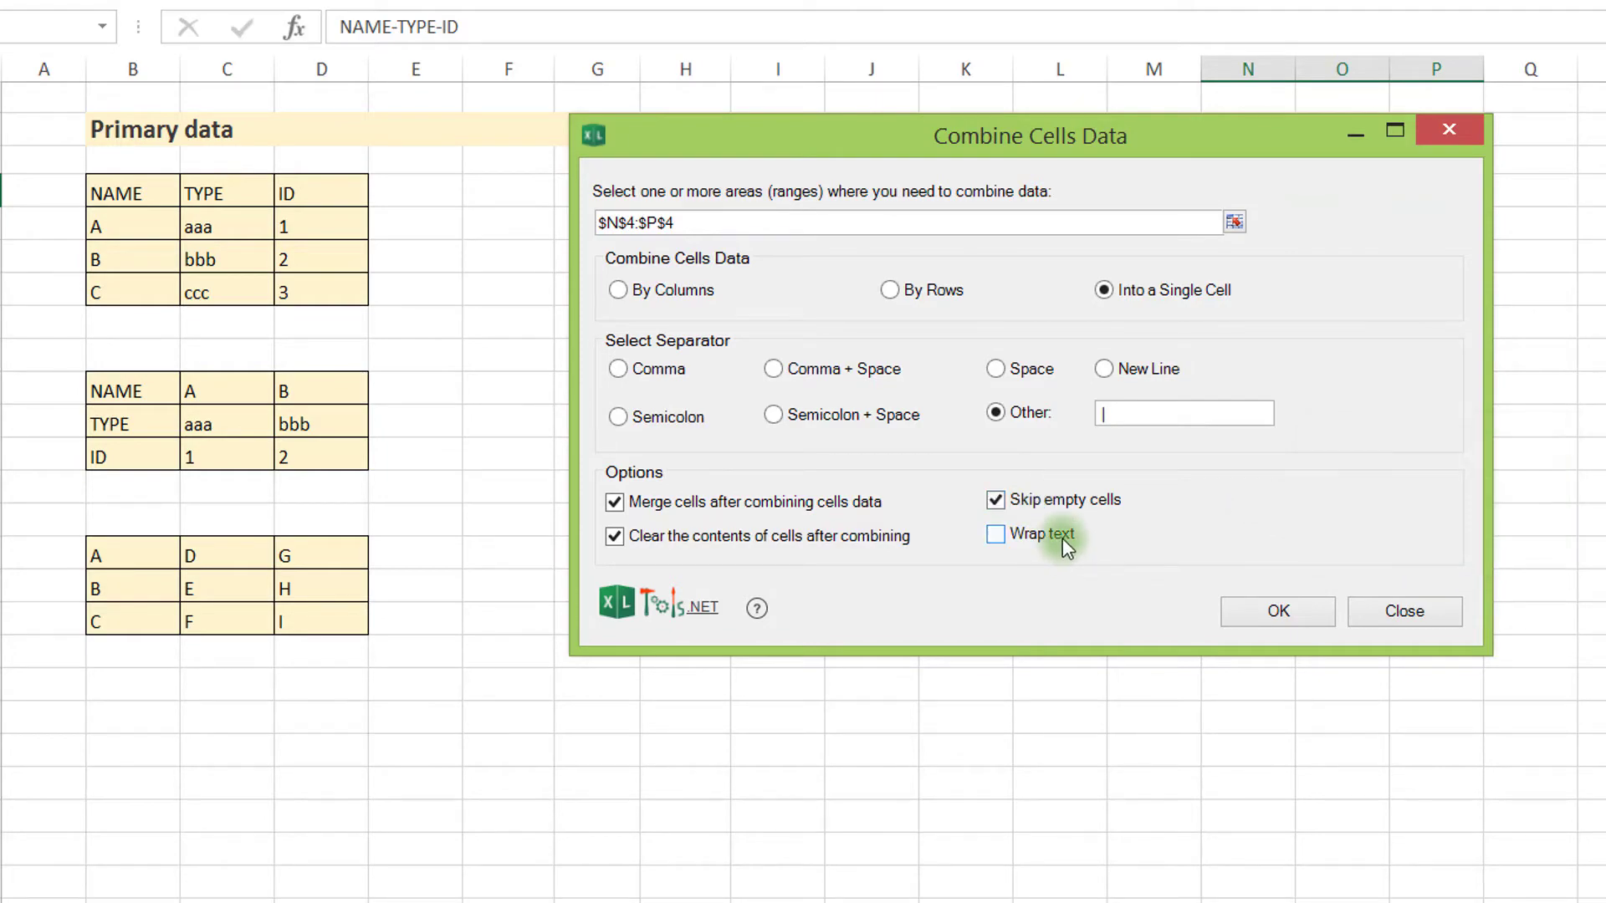
left_click(994, 534)
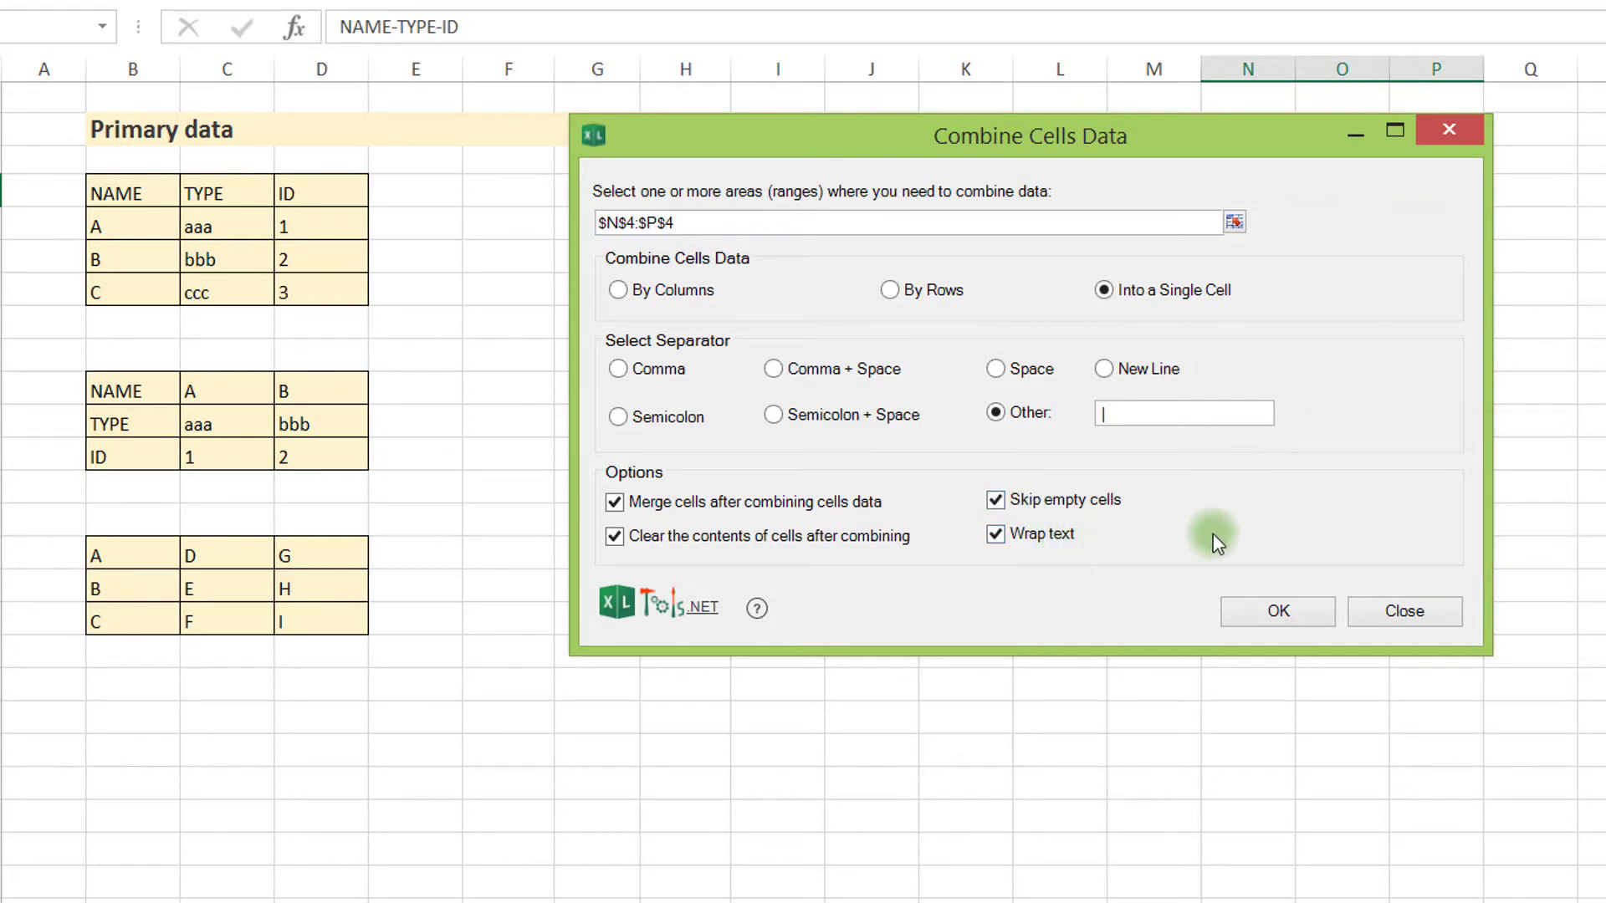
left_click(1276, 612)
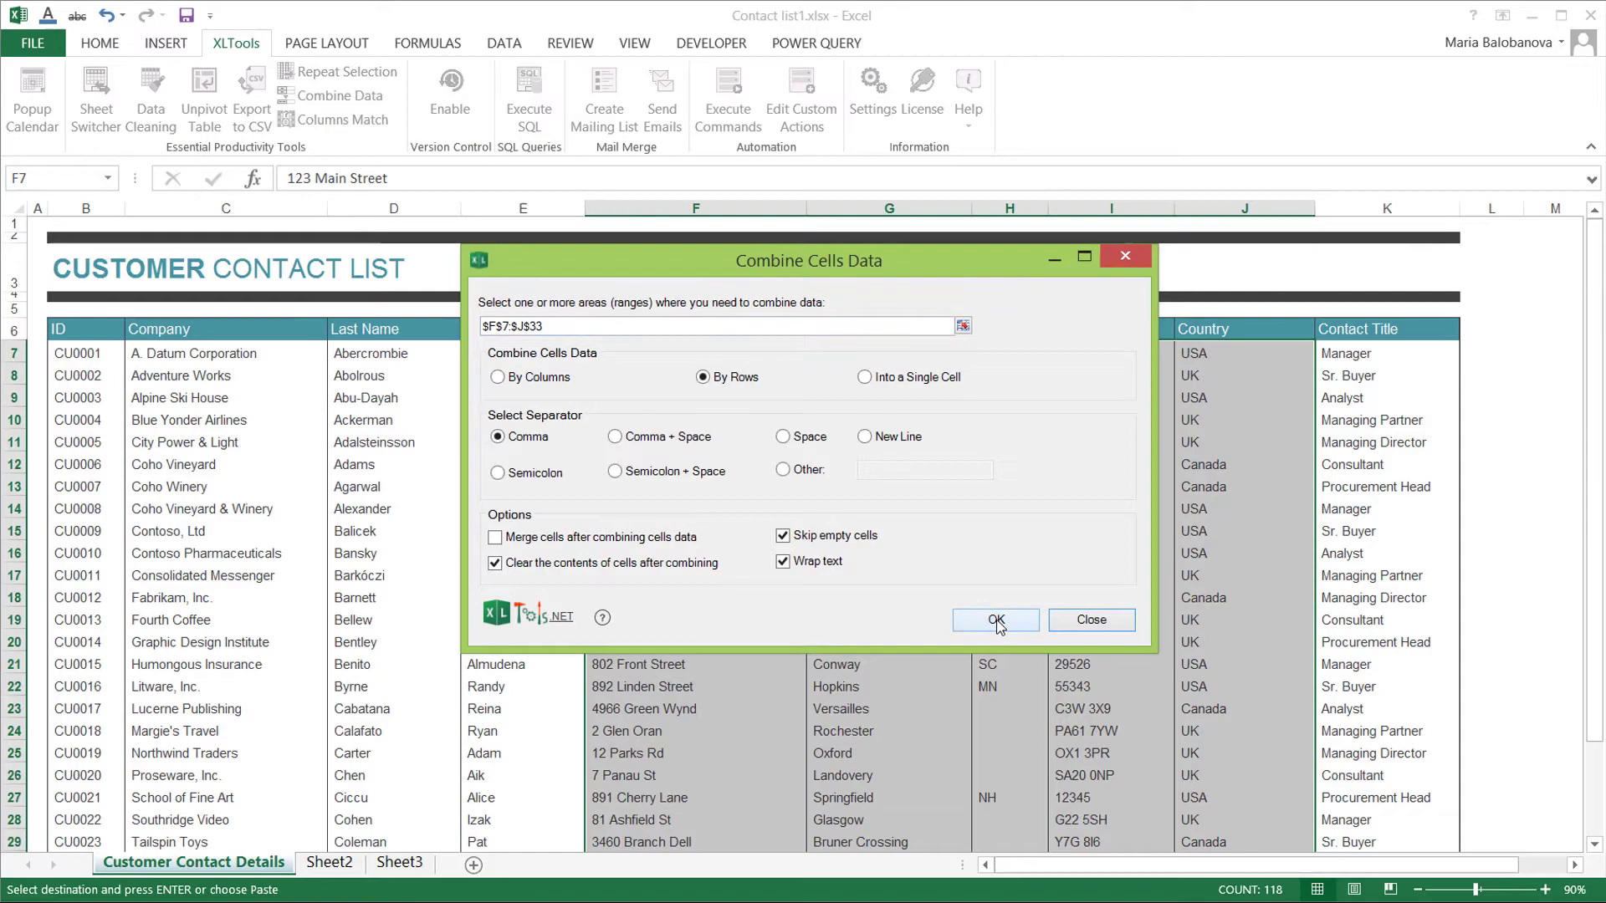
- Combine address columns F7:J33 by rows with commas, skipping empty cells and wrapping text
left_click(995, 620)
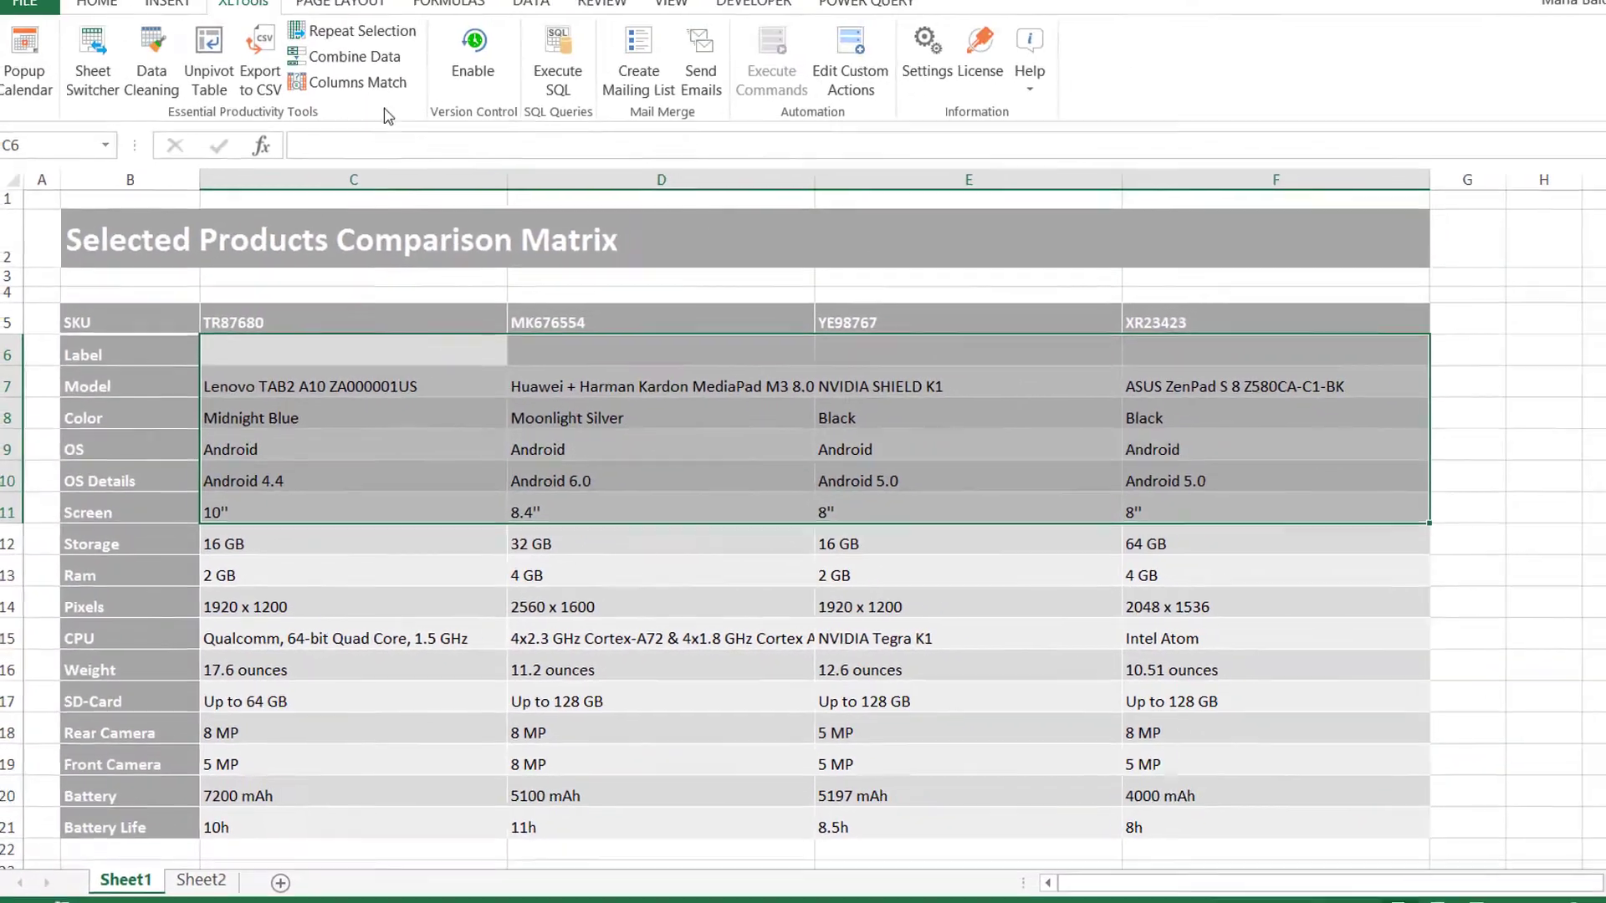
- Combine tablet details C6:F11 by columns with no separator, skipping empty cells and wrapping text
left_click(346, 56)
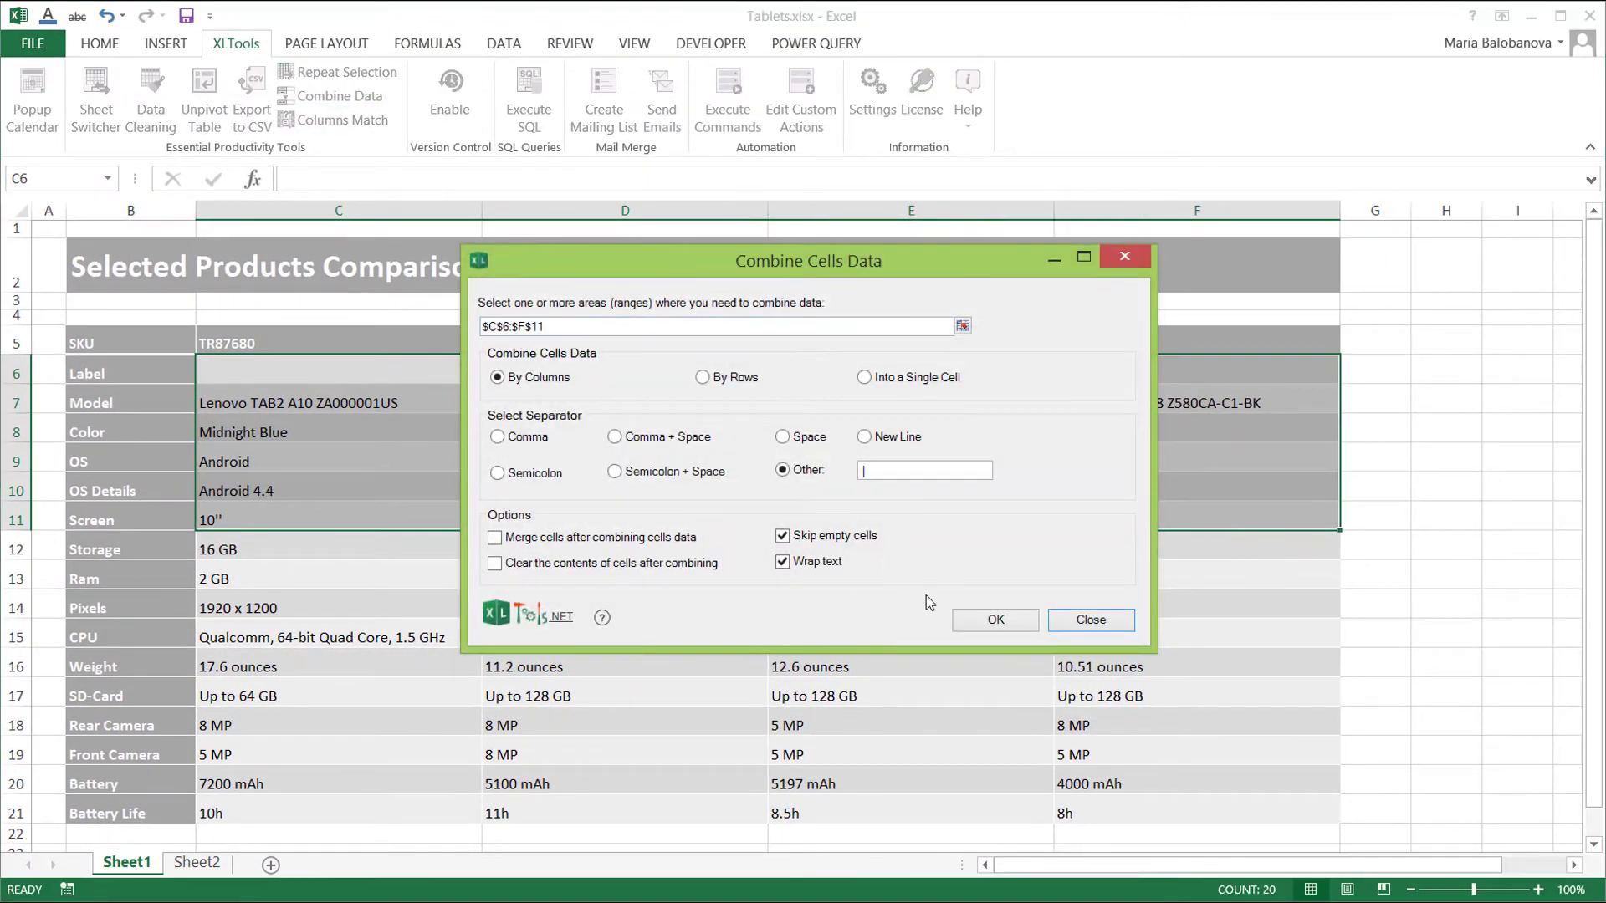
left_click(988, 619)
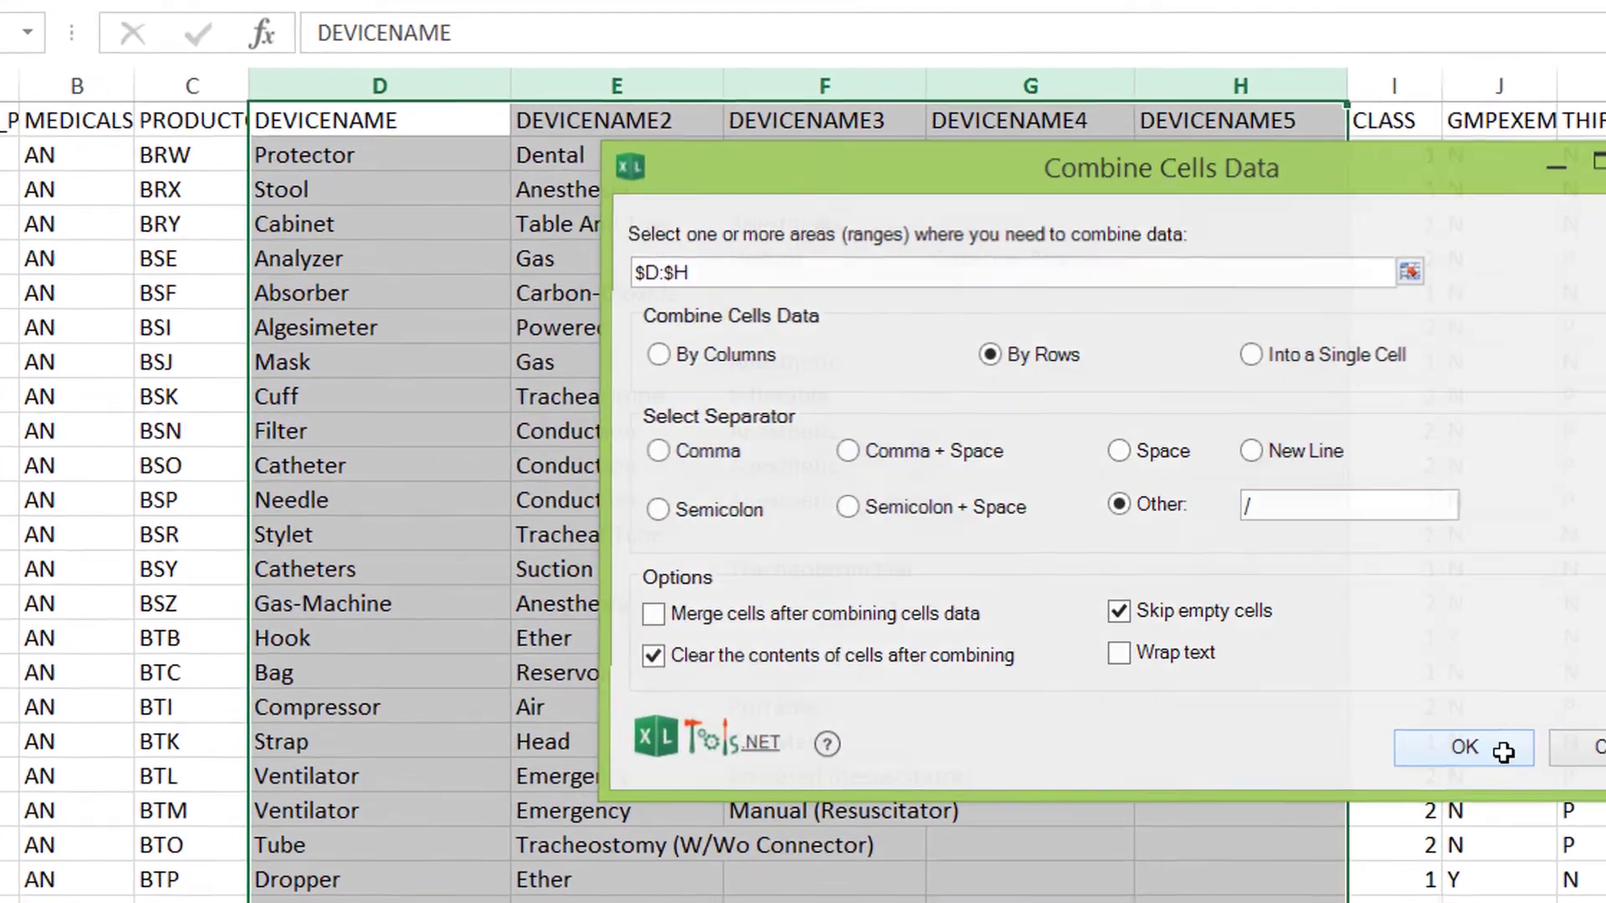
- Join device-name columns D:H by rows with '/', skipping empty cells, e.g. Protector/Dental
left_click(1463, 748)
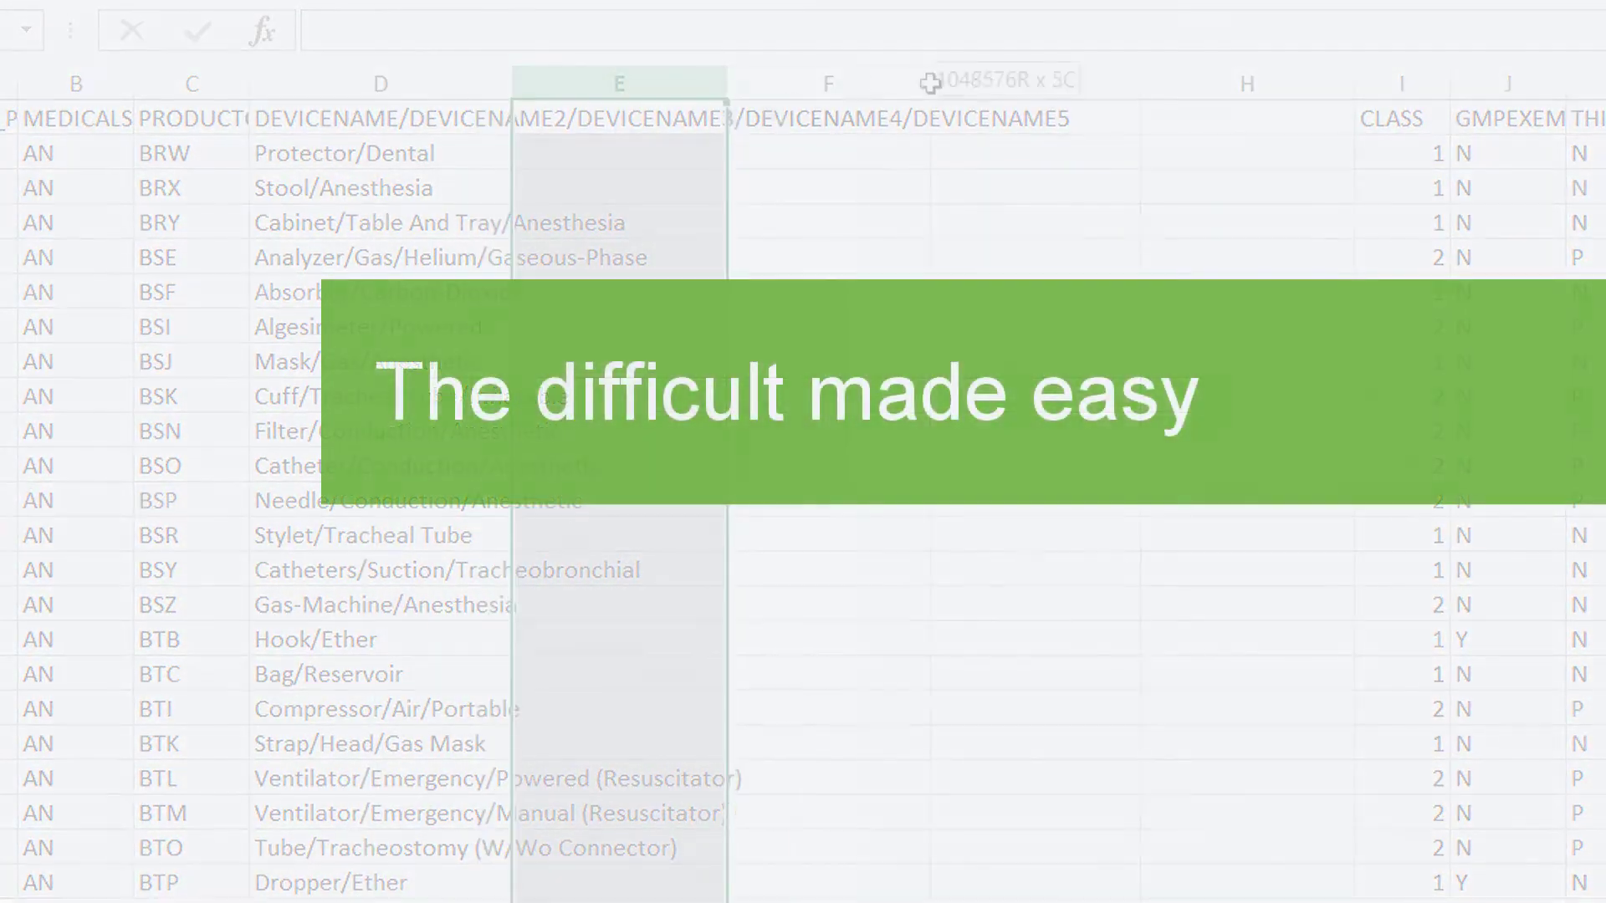